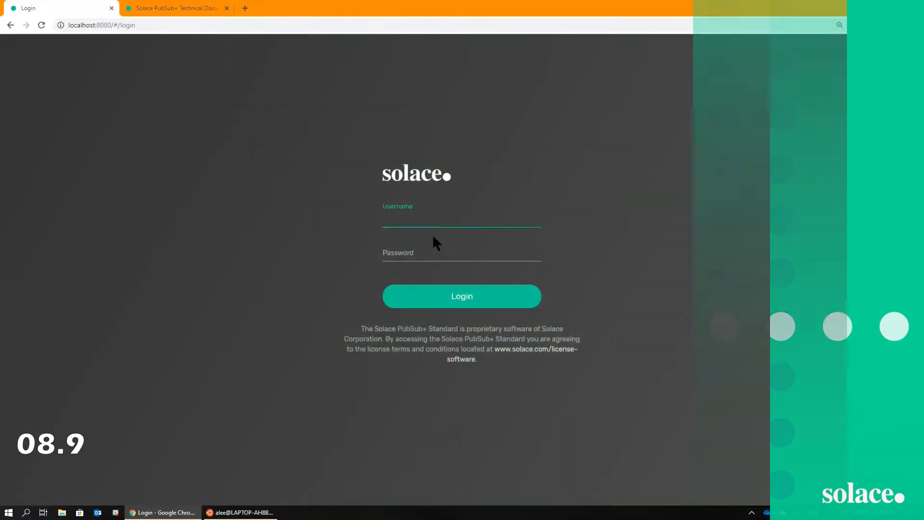
- Sign in to the broker management console as user alee
text(alee)
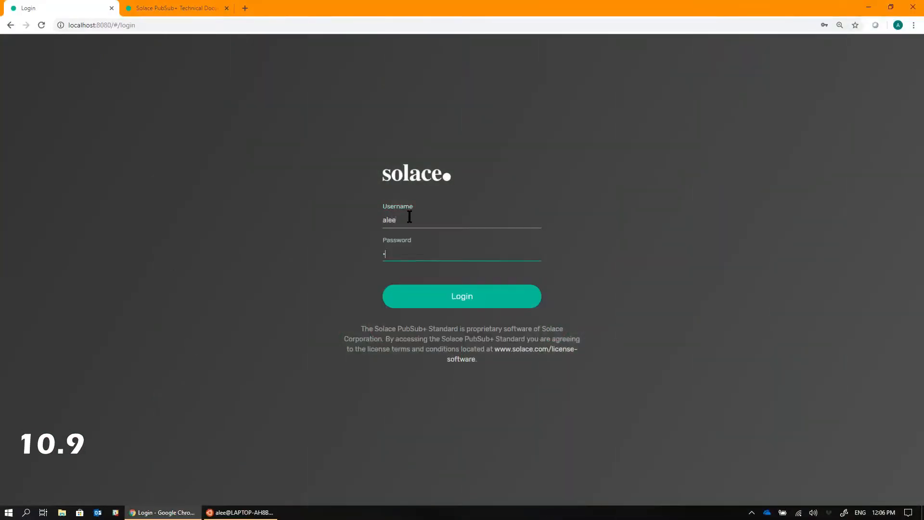
click(462, 296)
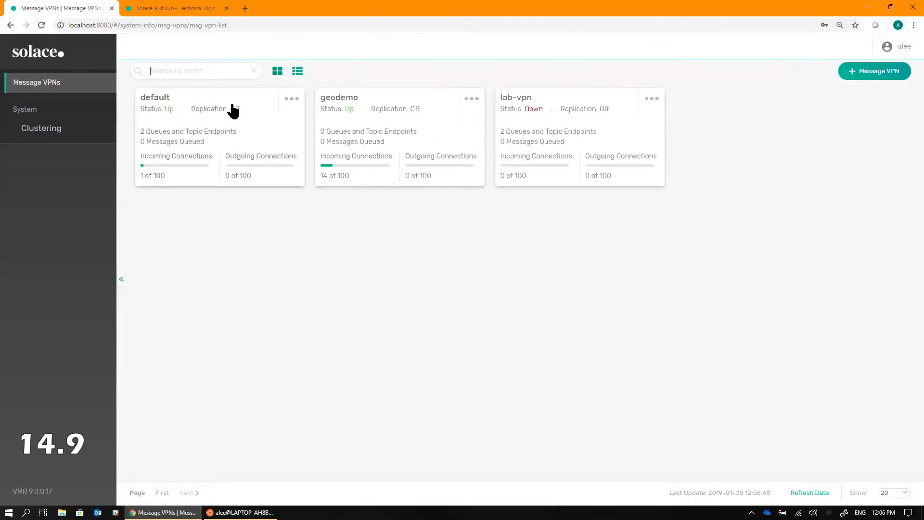
- Go to the default Message VPN's Replay page, which shows no replay log yet
click(154, 97)
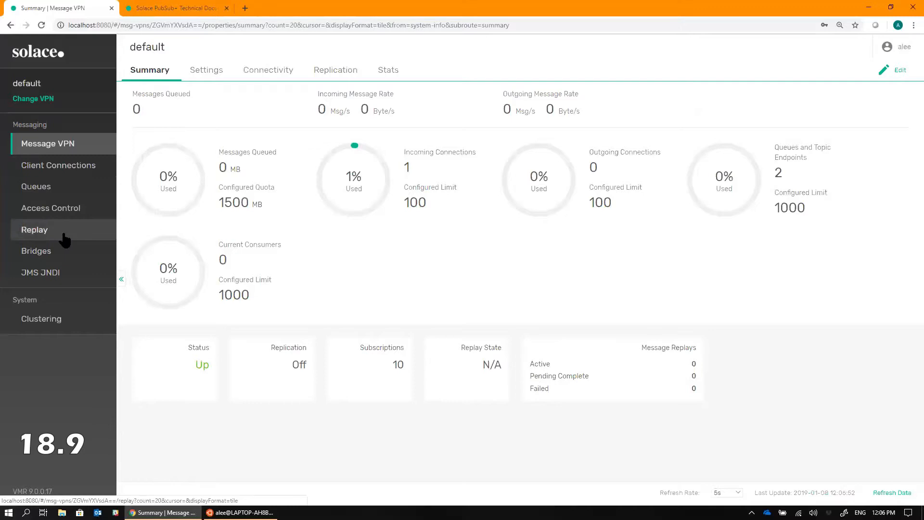
click(34, 229)
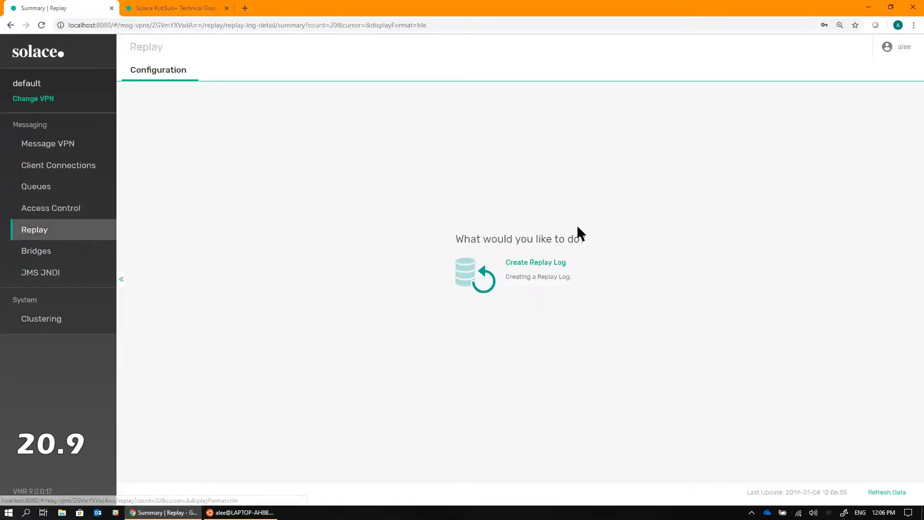
- Create a replay log on the default VPN with maximum spool usage 1000 MB
click(534, 262)
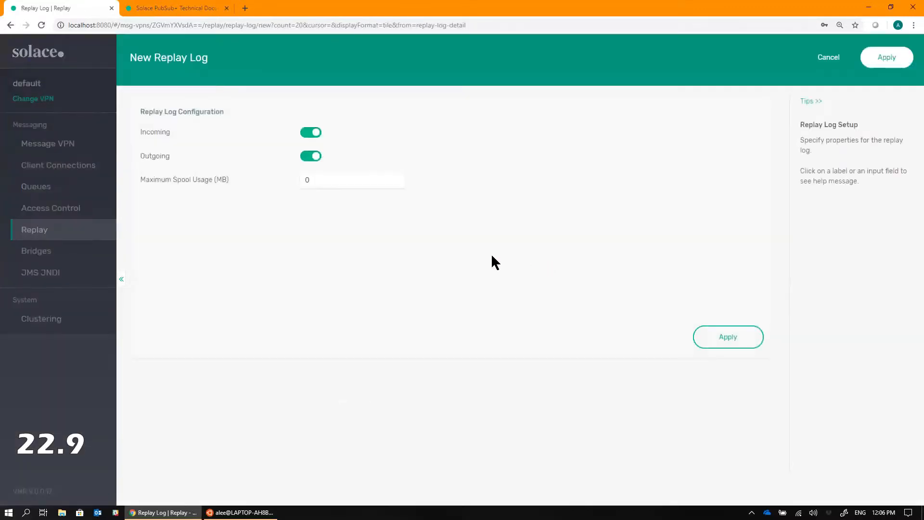
click(352, 180)
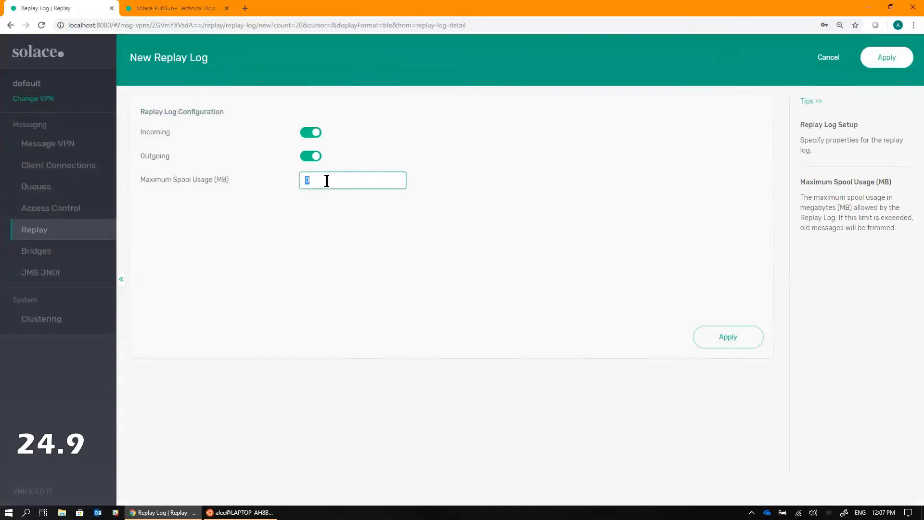
text(1000)
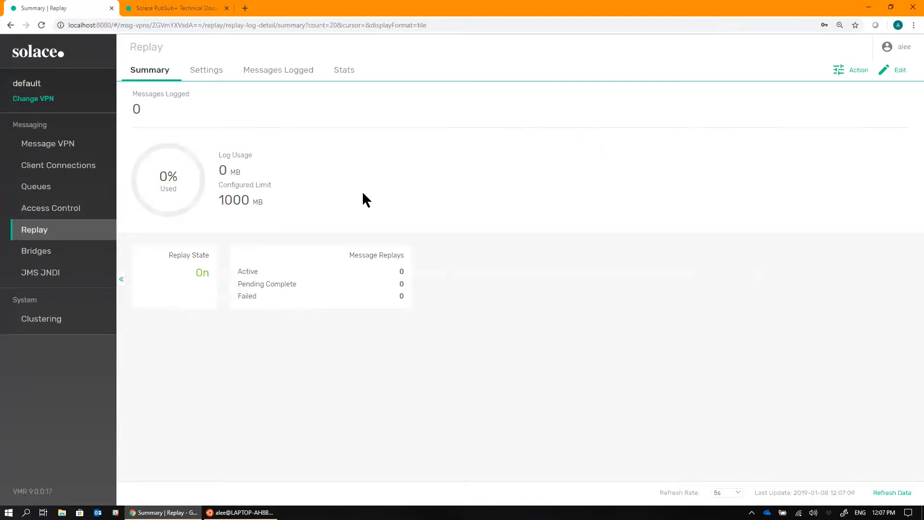
mouse_move(299, 188)
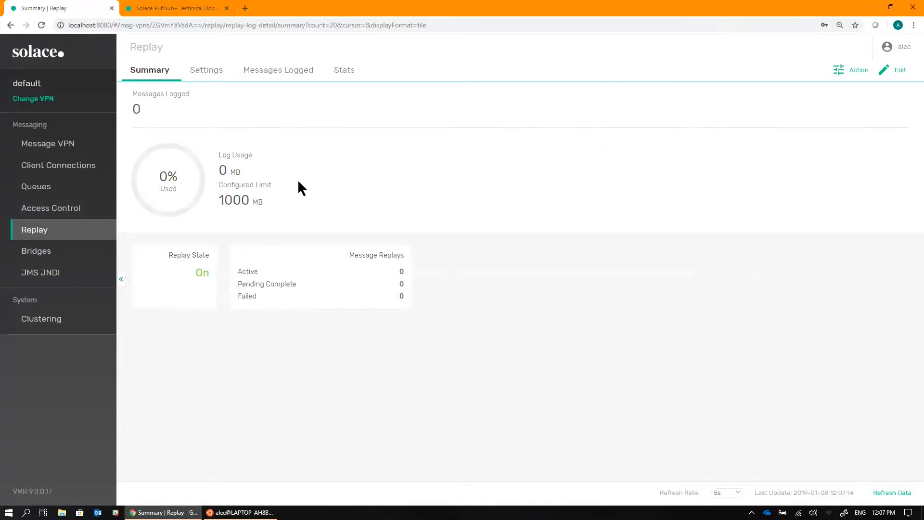
mouse_move(294, 219)
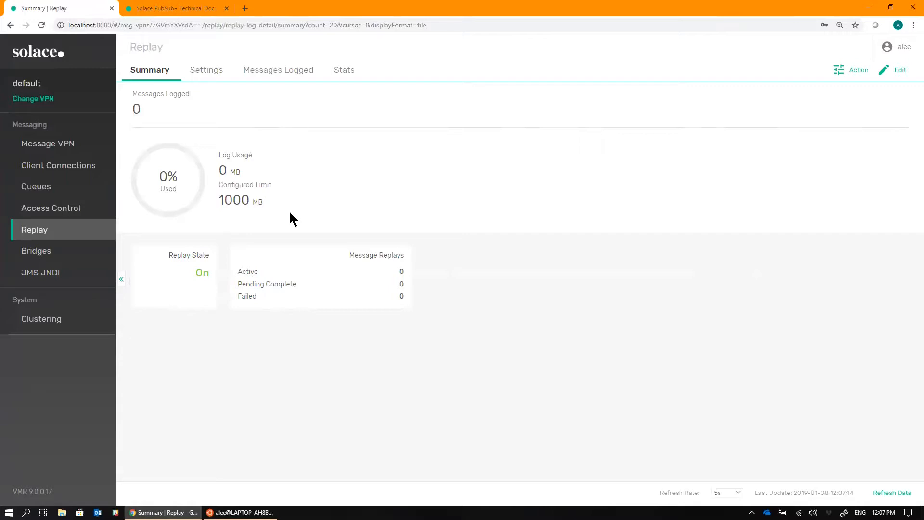
mouse_move(289, 186)
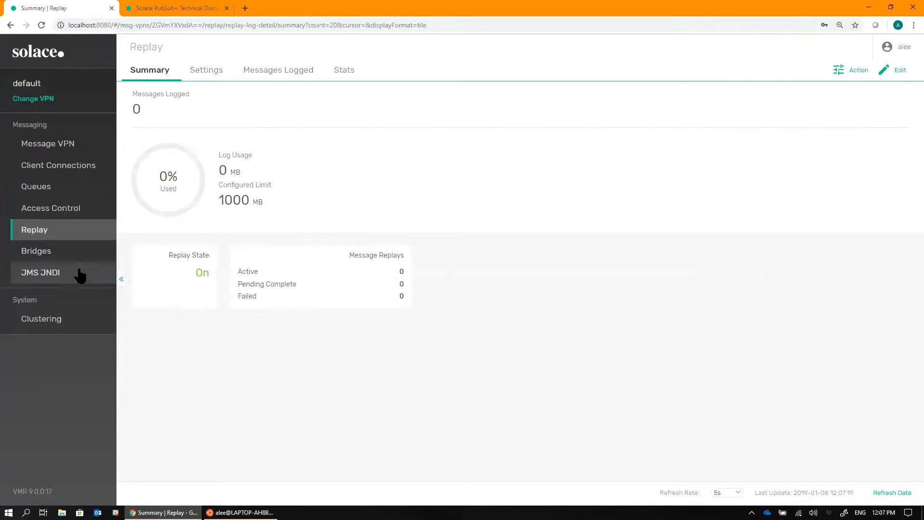
- Check the q1 and q2 summaries, each showing 0 messages and a 100 MB quota
click(35, 186)
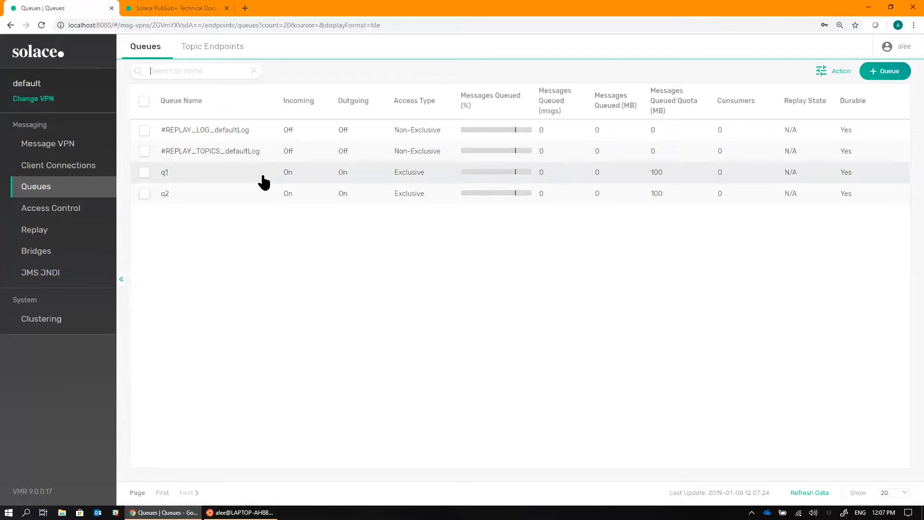
mouse_move(216, 202)
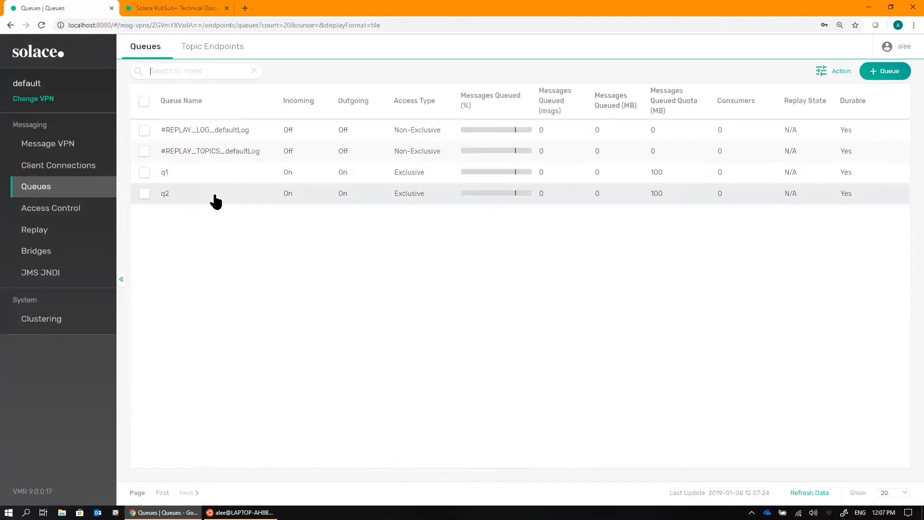
click(165, 173)
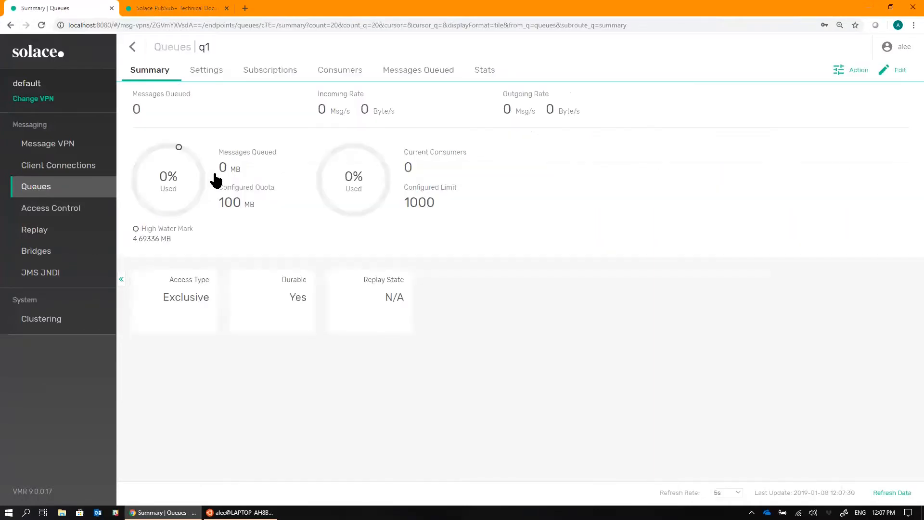
click(269, 69)
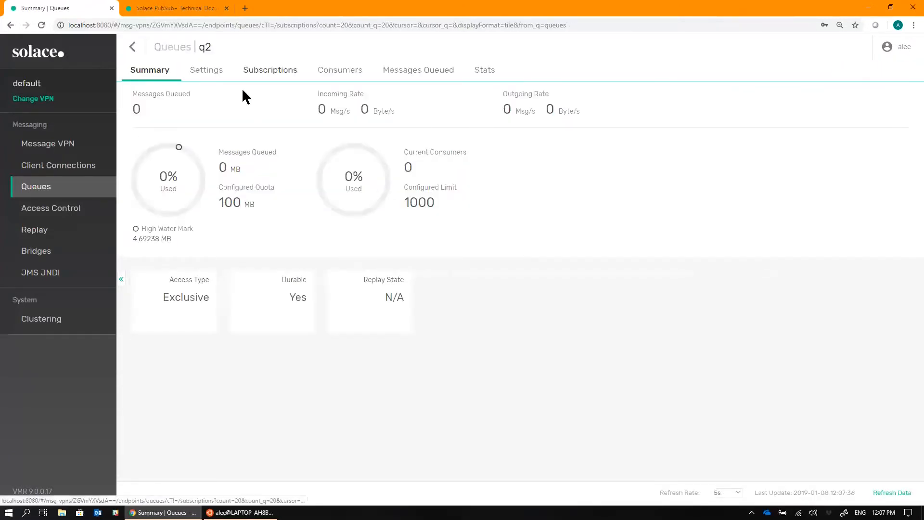
click(269, 69)
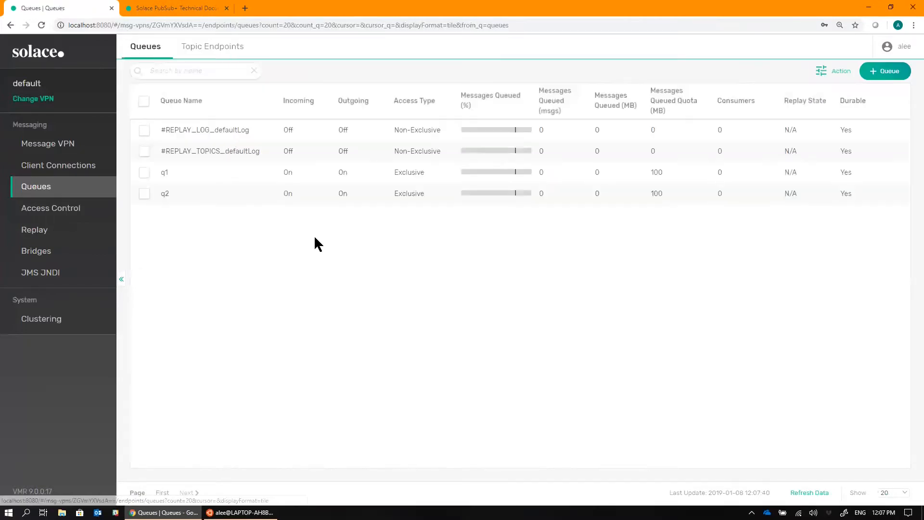
mouse_move(353, 248)
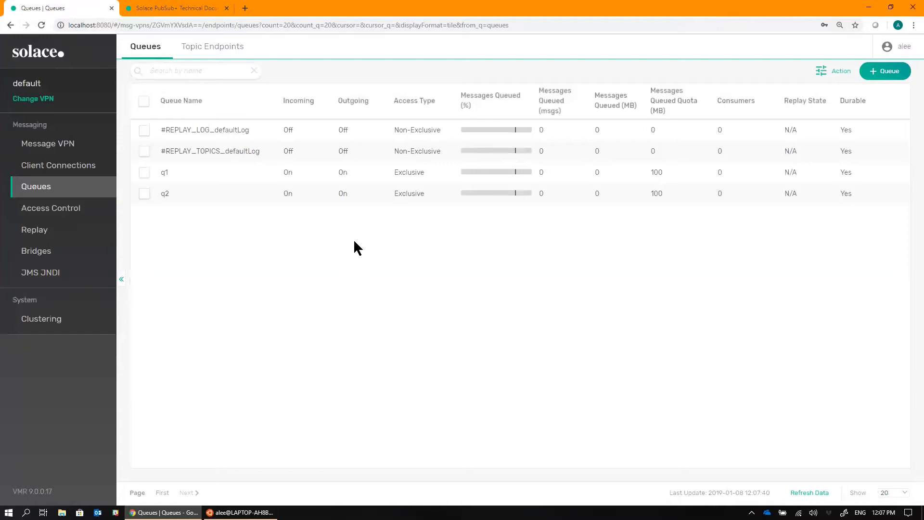
- Publish persistent messages on orders/new and orders/amend via sdkperf_c, then view the queues
click(242, 511)
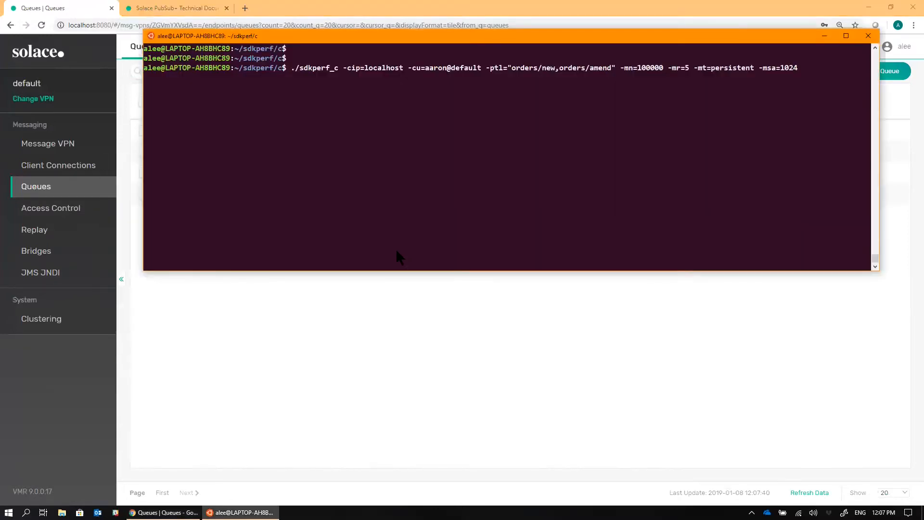
mouse_move(347, 93)
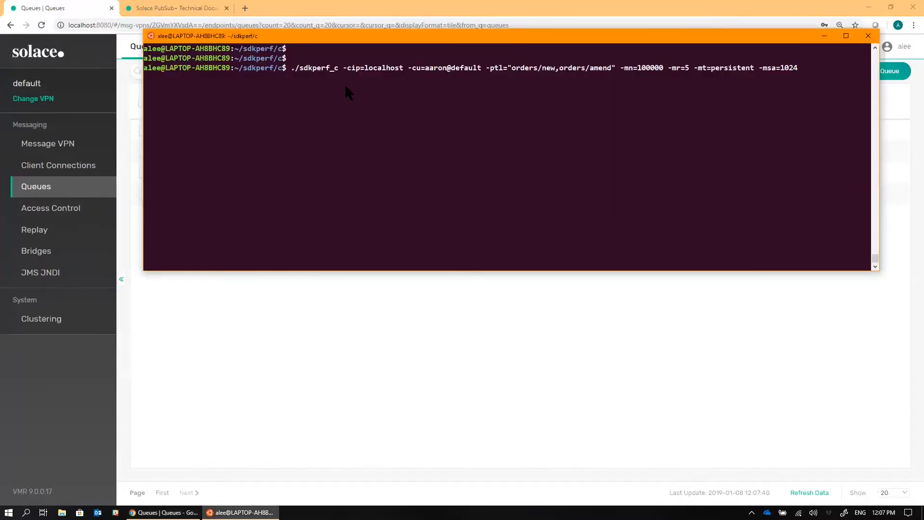
mouse_move(525, 83)
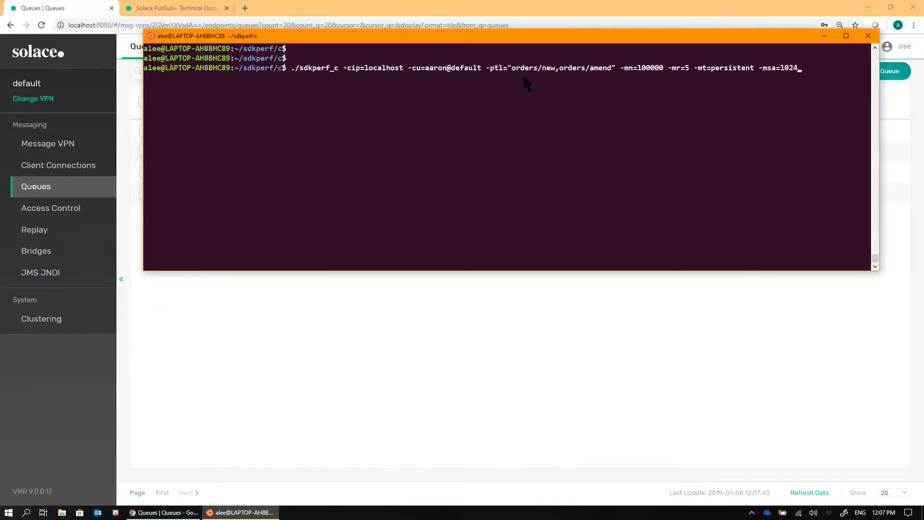
mouse_move(565, 81)
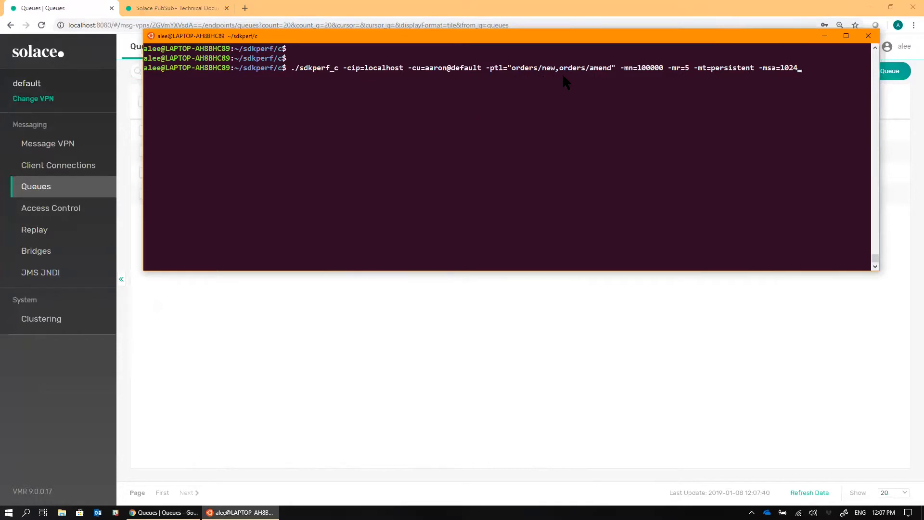
mouse_move(518, 88)
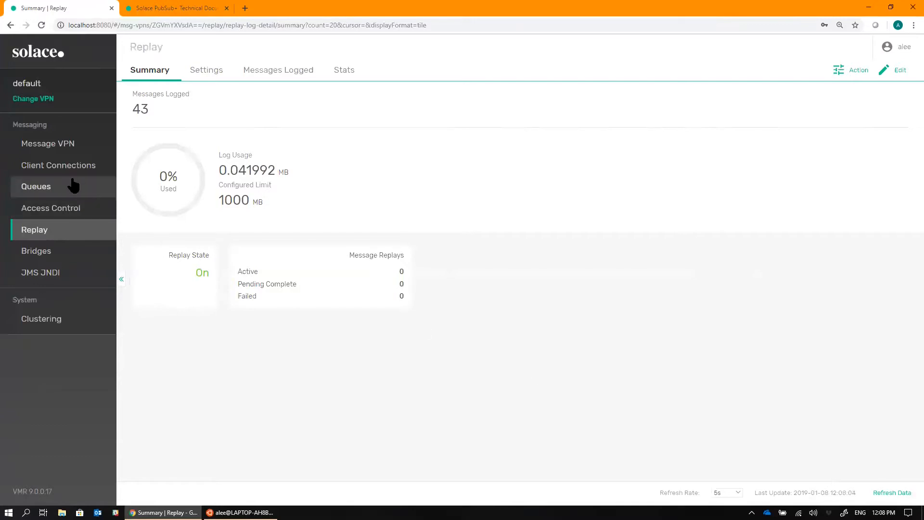
click(36, 186)
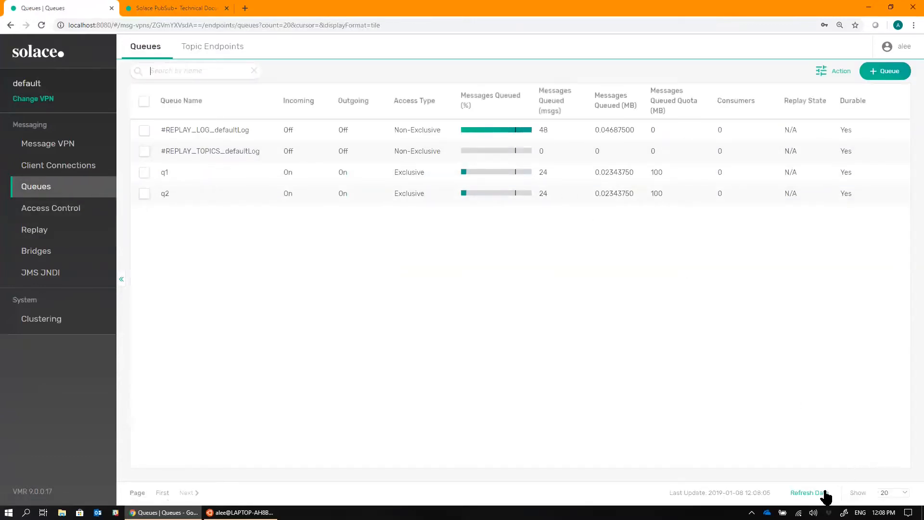
click(808, 493)
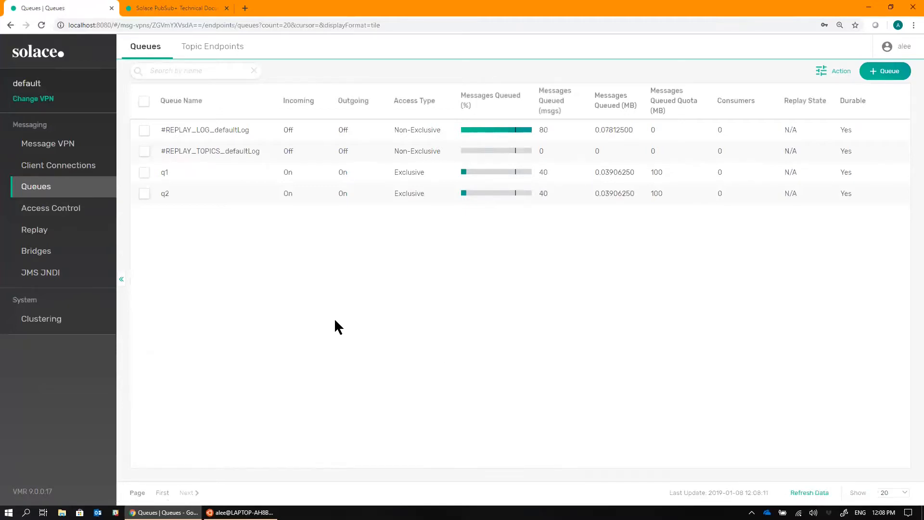
mouse_move(229, 180)
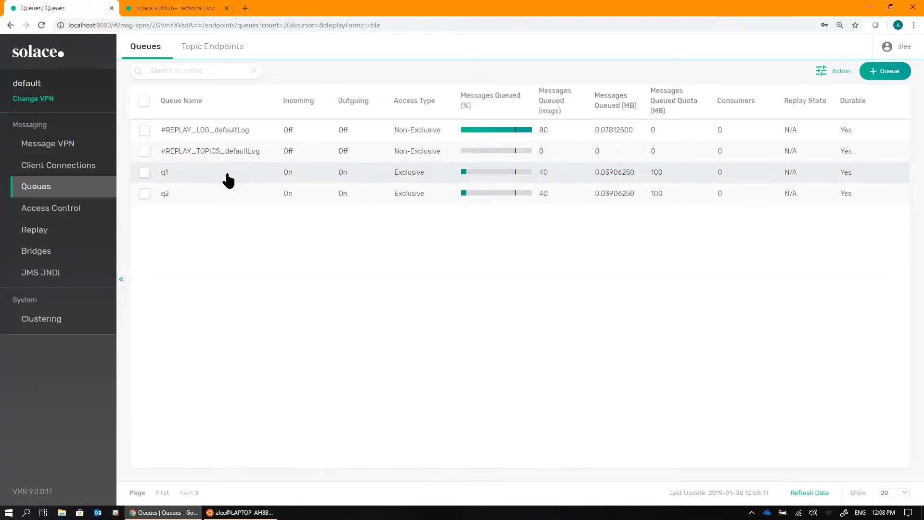
mouse_move(217, 191)
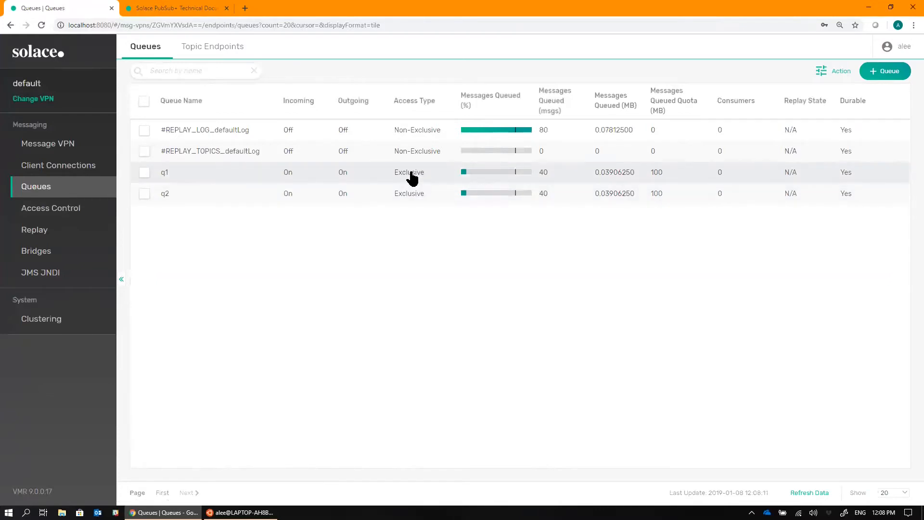
mouse_move(191, 177)
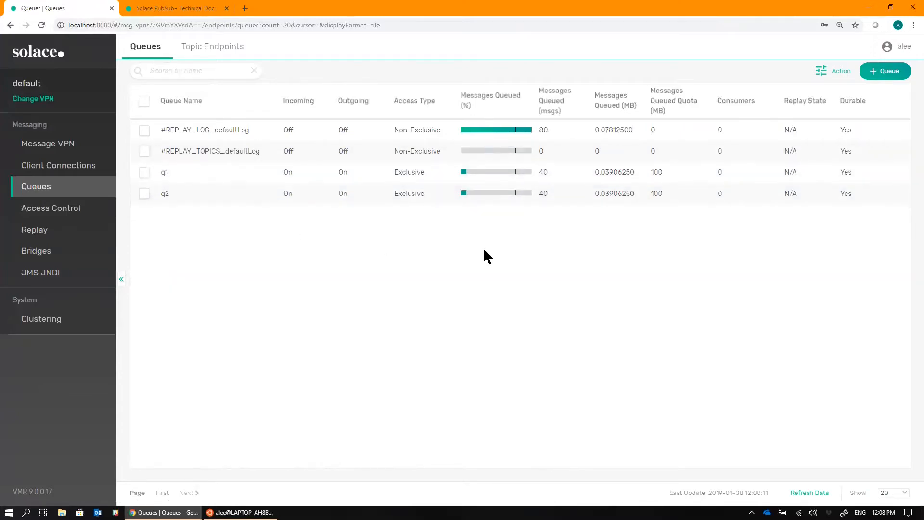
mouse_move(567, 197)
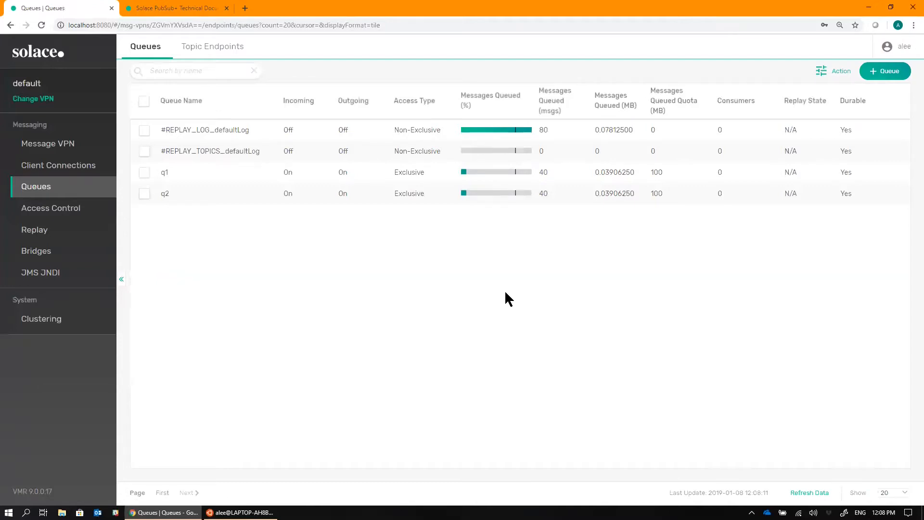
mouse_move(267, 254)
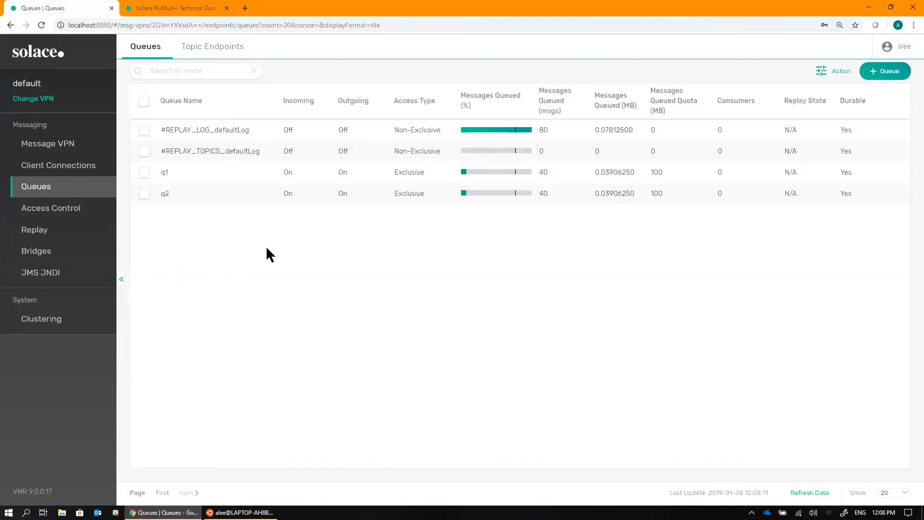
mouse_move(200, 233)
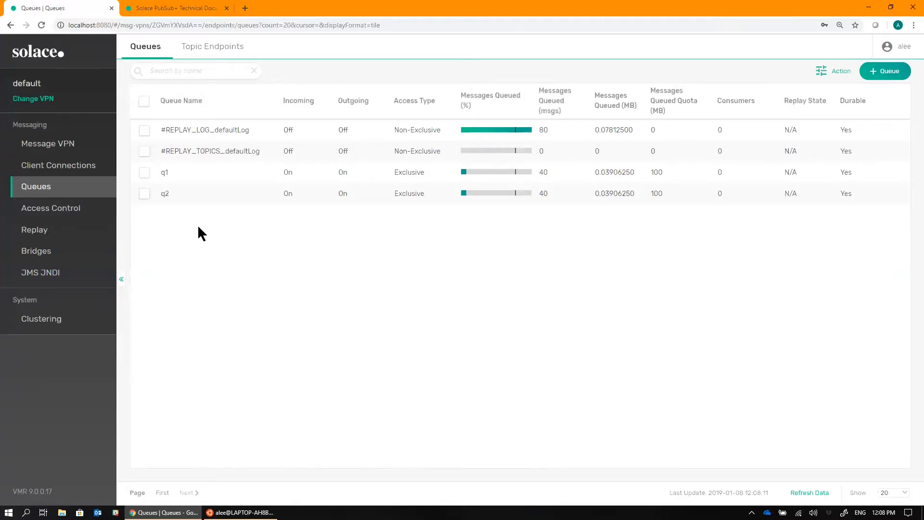
mouse_move(228, 203)
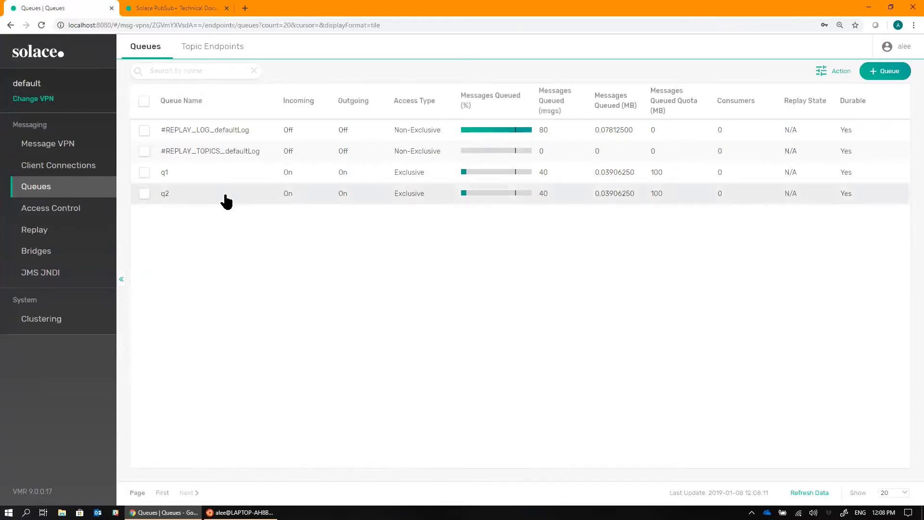
mouse_move(247, 250)
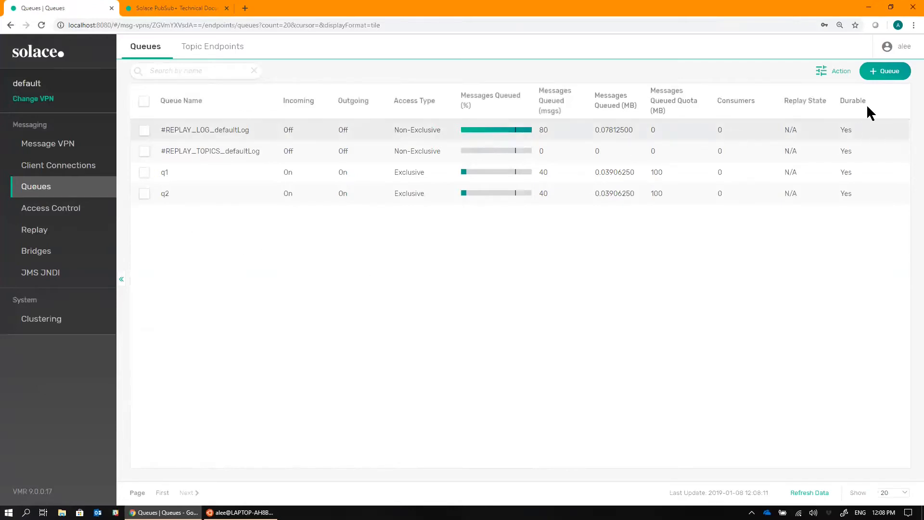
- Create a new queue q3 with a 200 MB messages queued quota
click(885, 70)
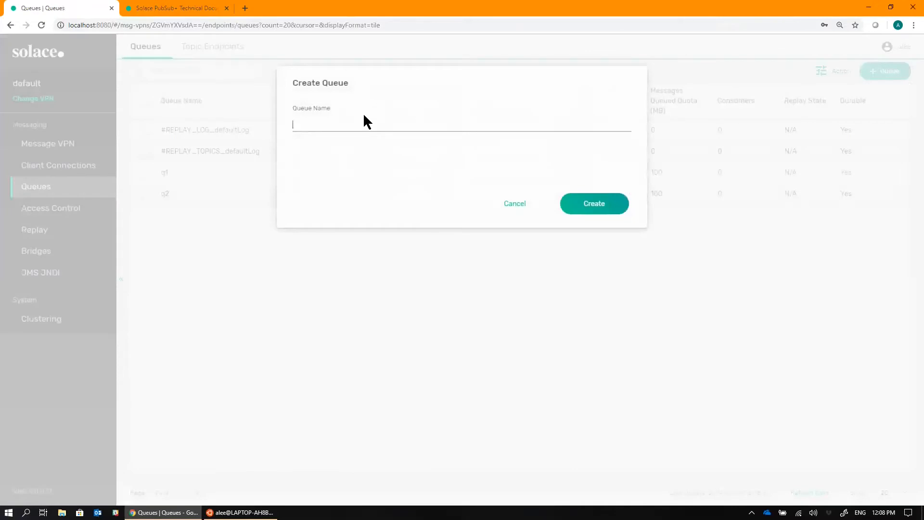
click(514, 203)
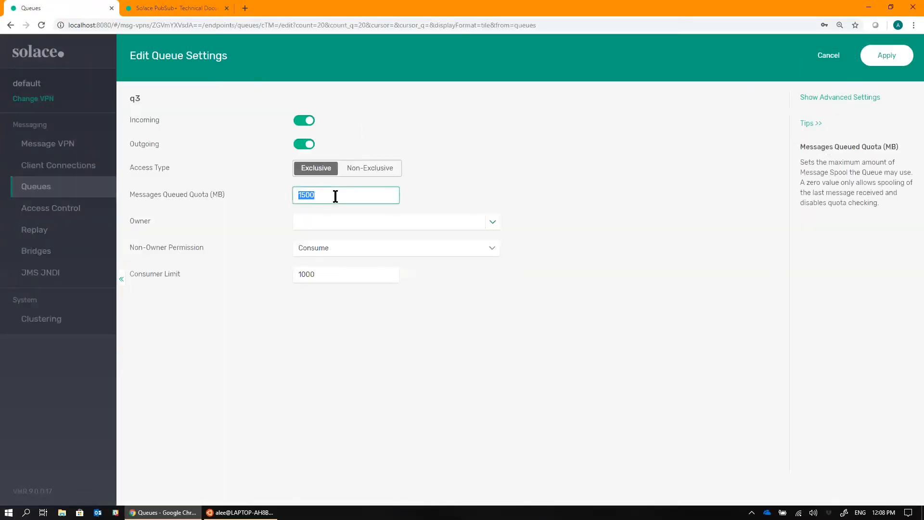
text(200)
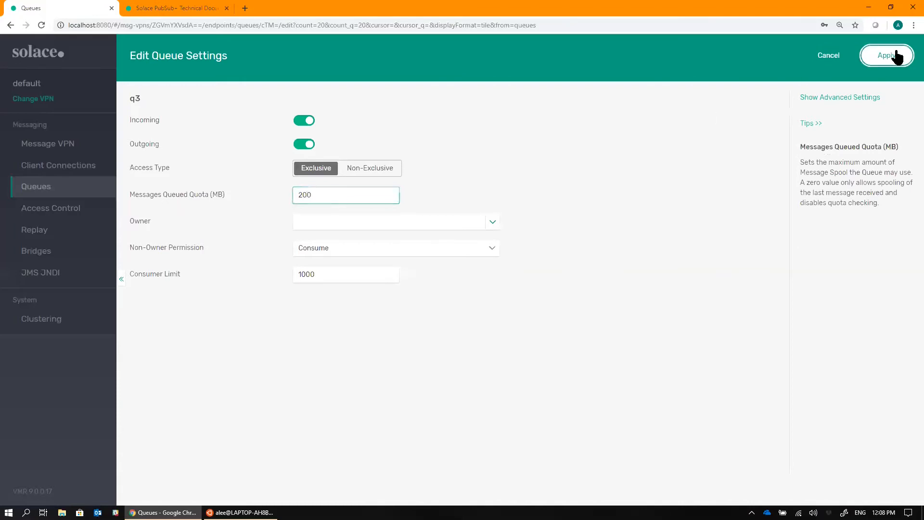
click(885, 55)
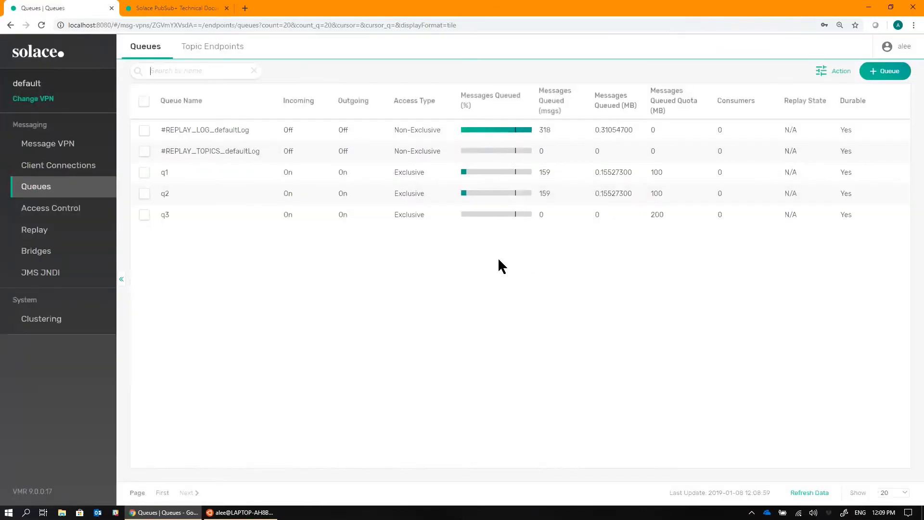
- Add the topic subscription orders/* to queue q3 and return to the queue list
click(164, 213)
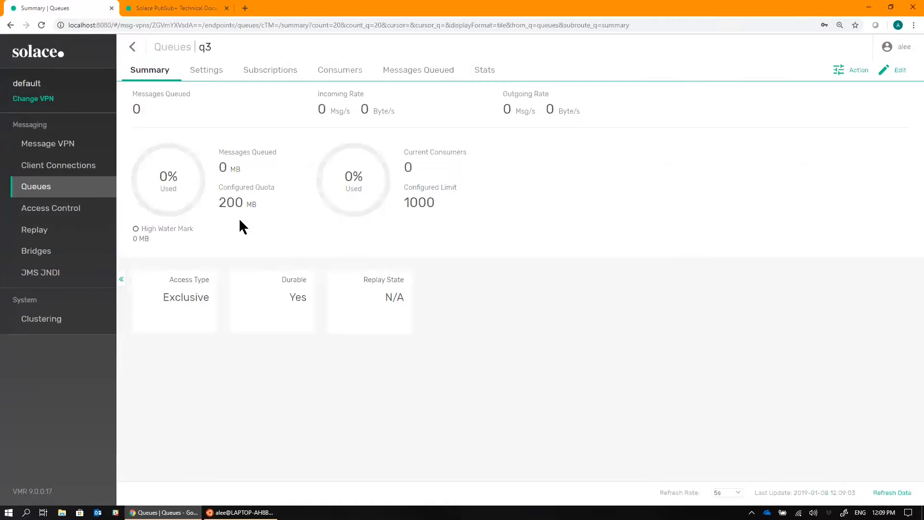
click(270, 70)
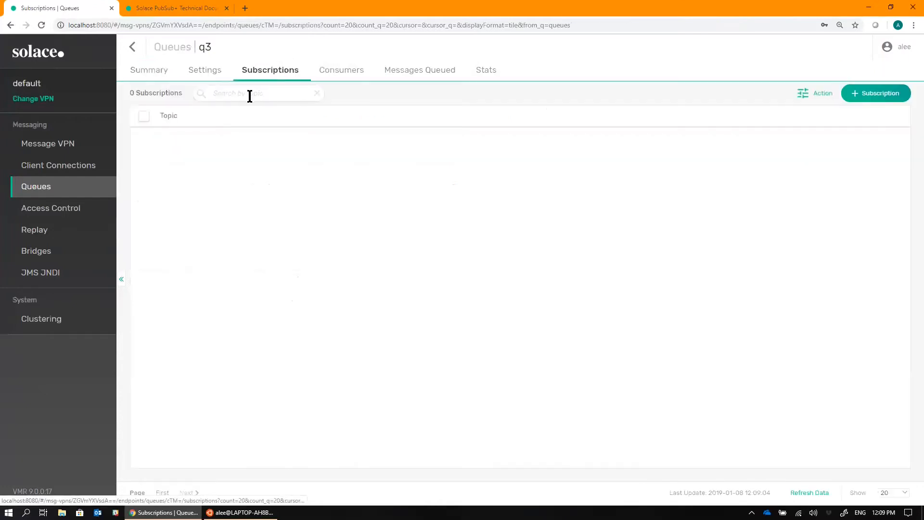
click(875, 92)
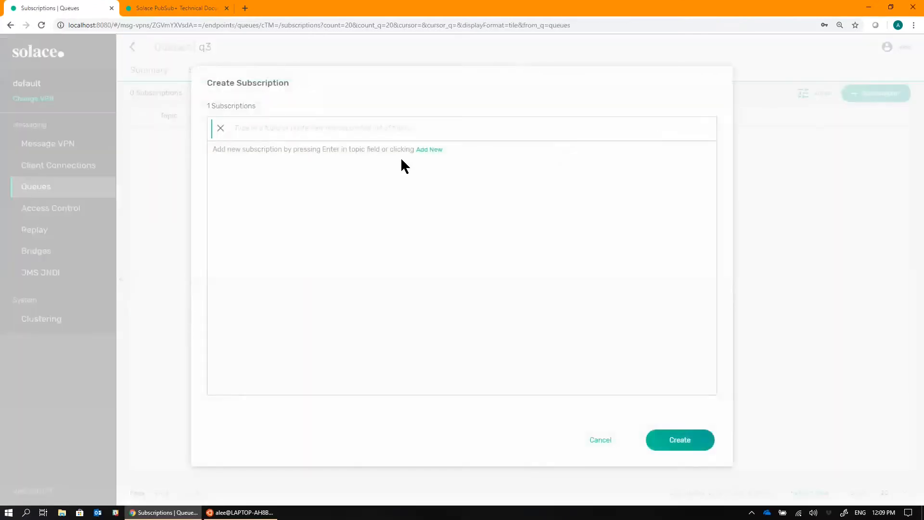
text(orders/*)
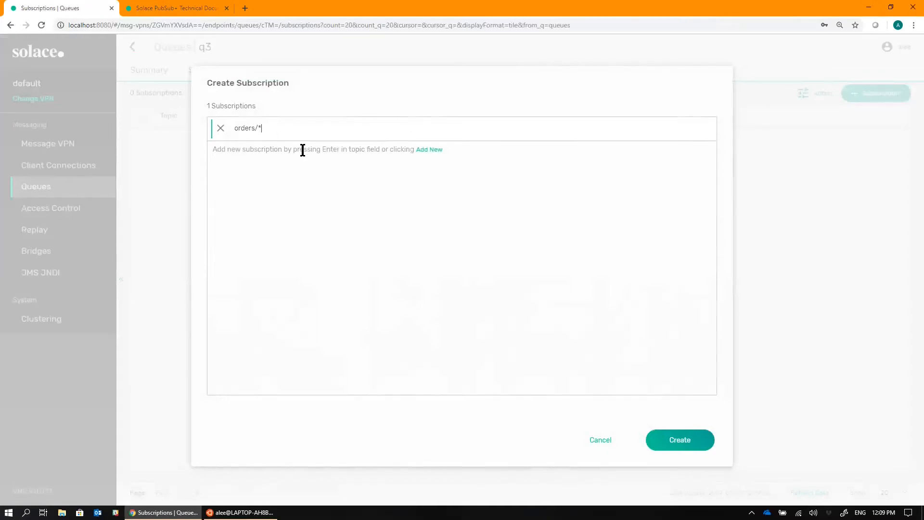
click(679, 440)
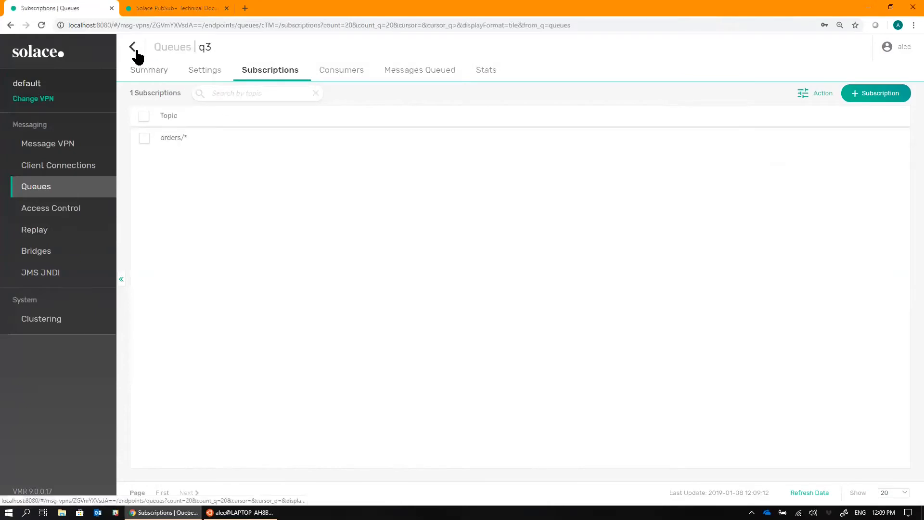
click(134, 47)
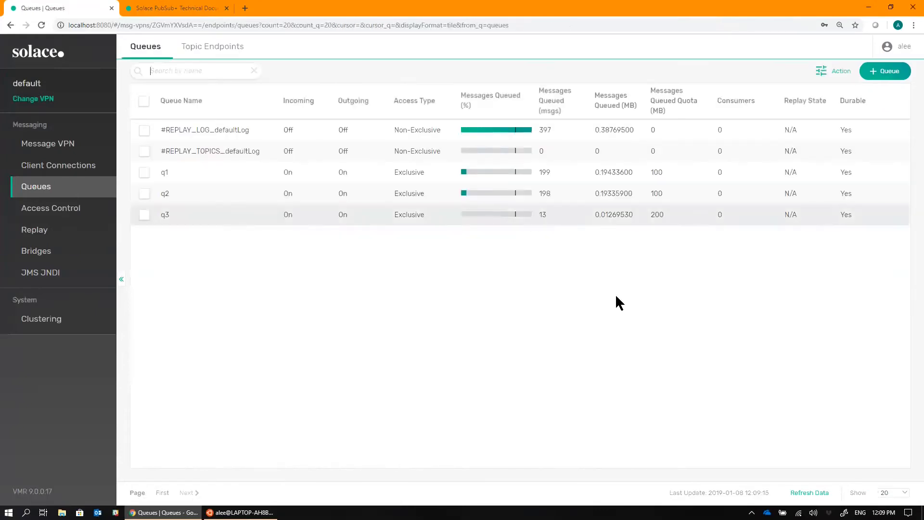
- Refresh the queue statistics showing q3 at 41 messages and select q3 for an action
click(810, 492)
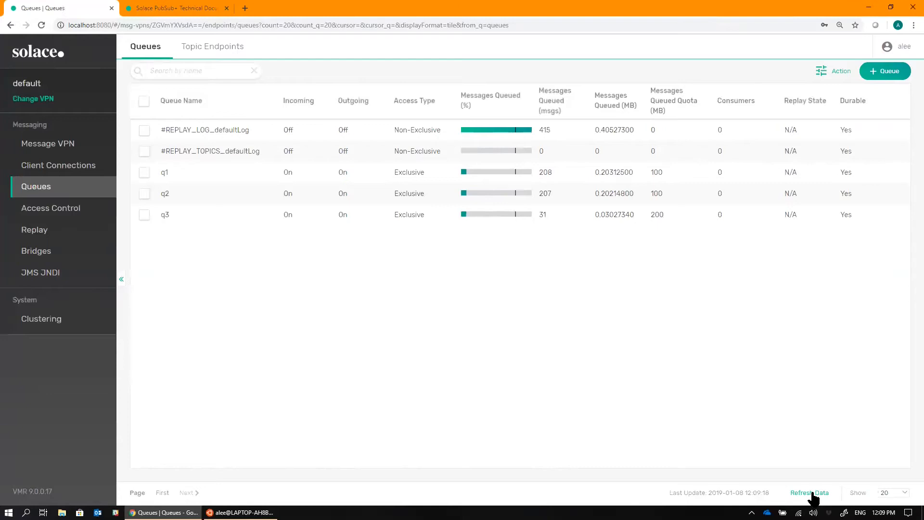
click(810, 493)
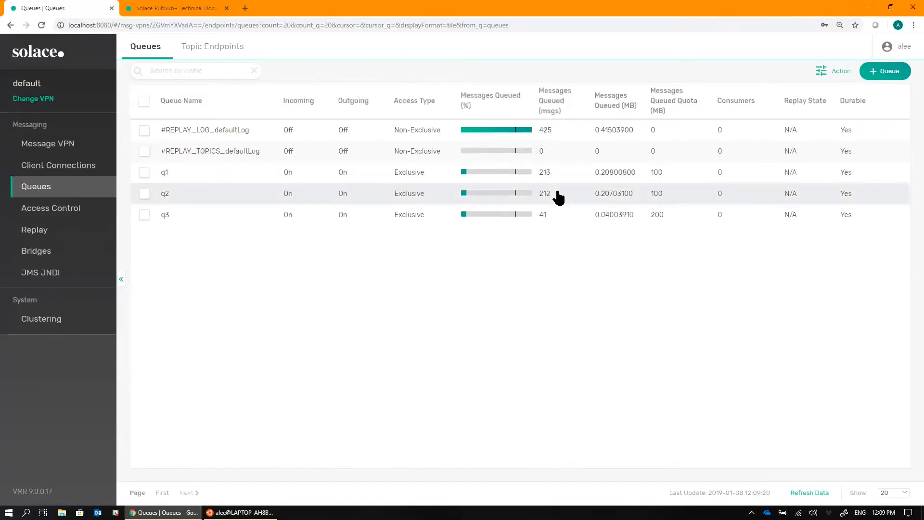
mouse_move(568, 218)
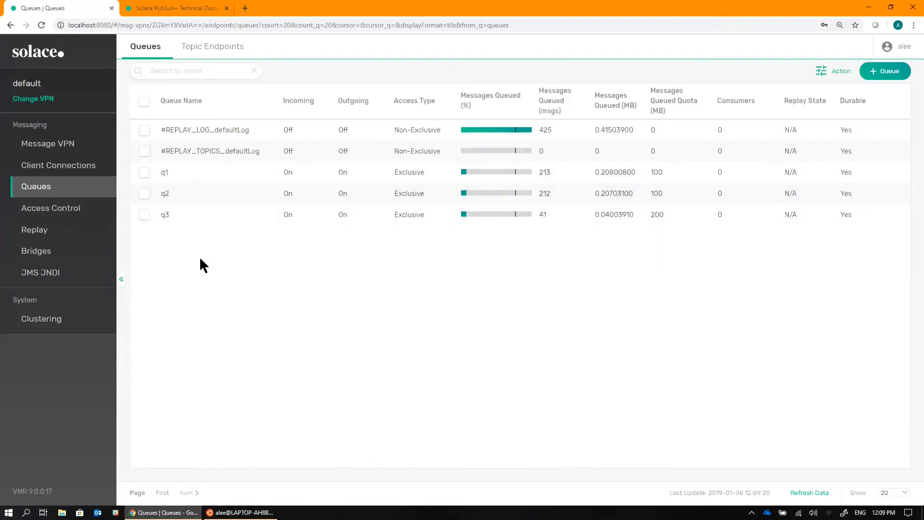
click(145, 213)
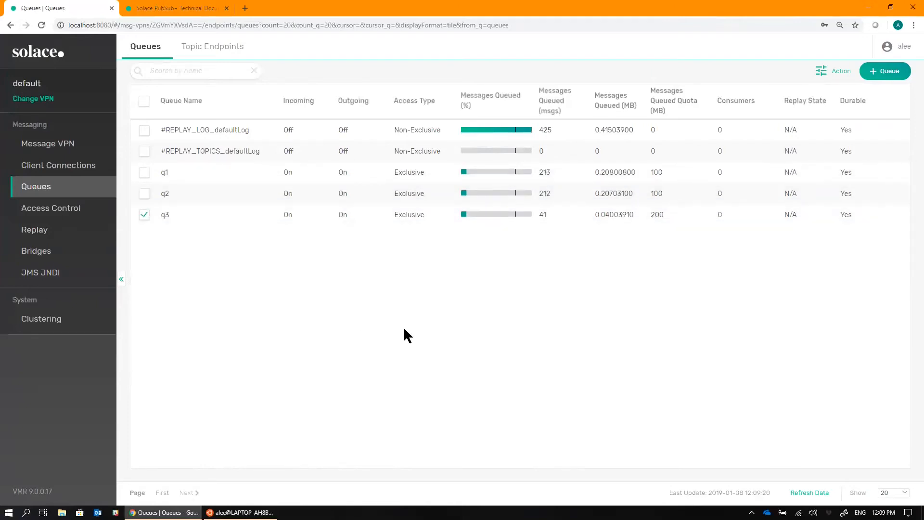
- Start a replay from the beginning on q3, confirming that the queue is cleared first
click(840, 71)
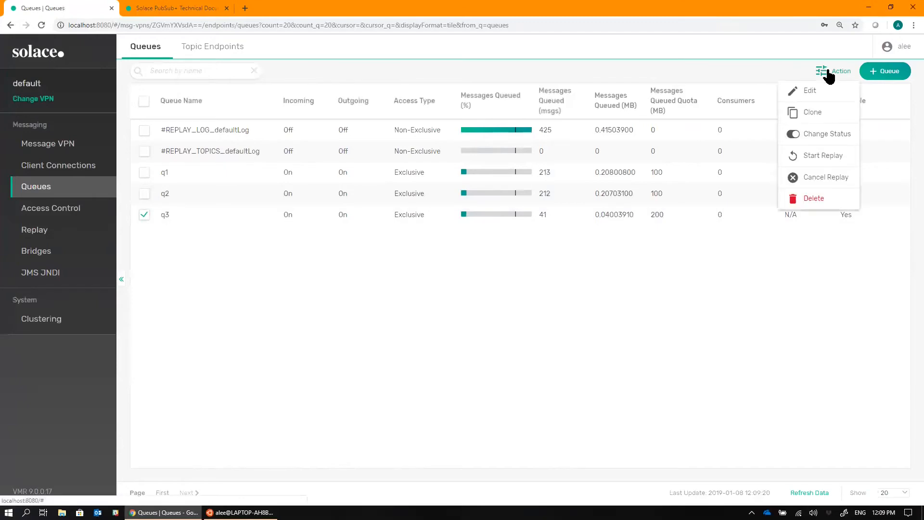
mouse_move(837, 175)
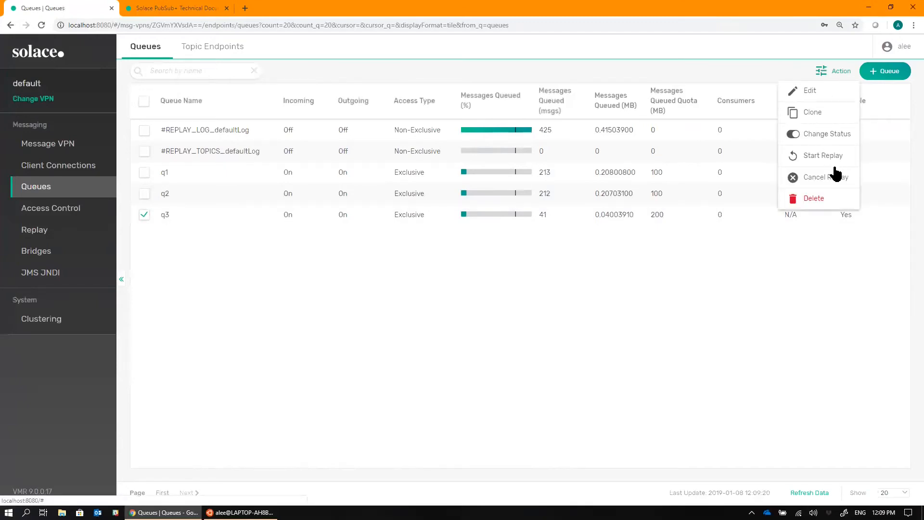
click(823, 156)
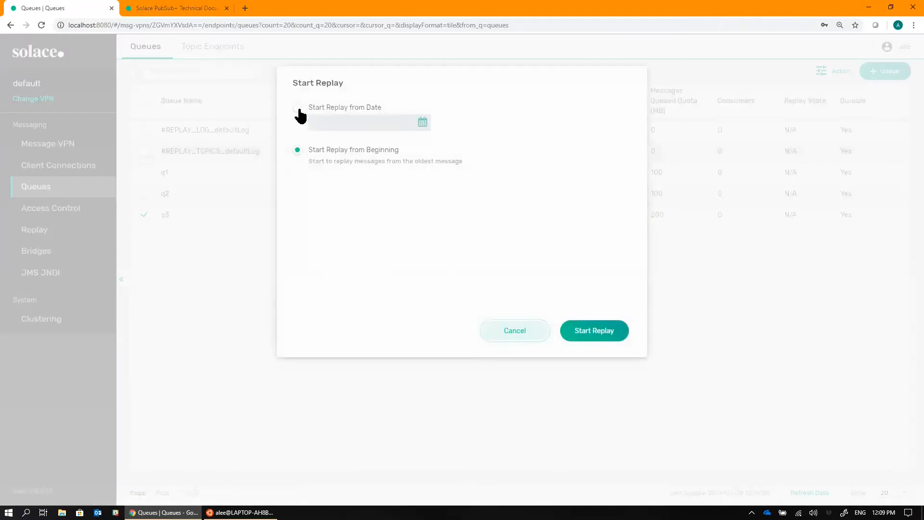
click(297, 107)
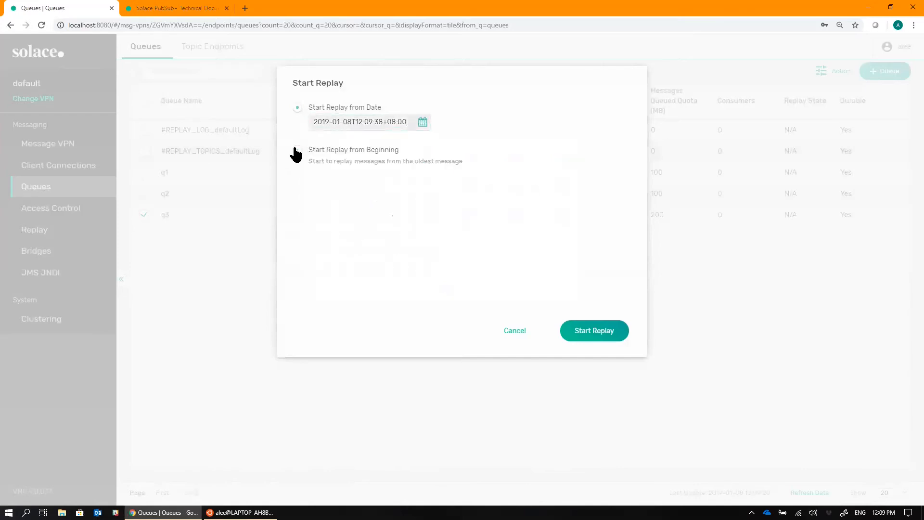
click(297, 150)
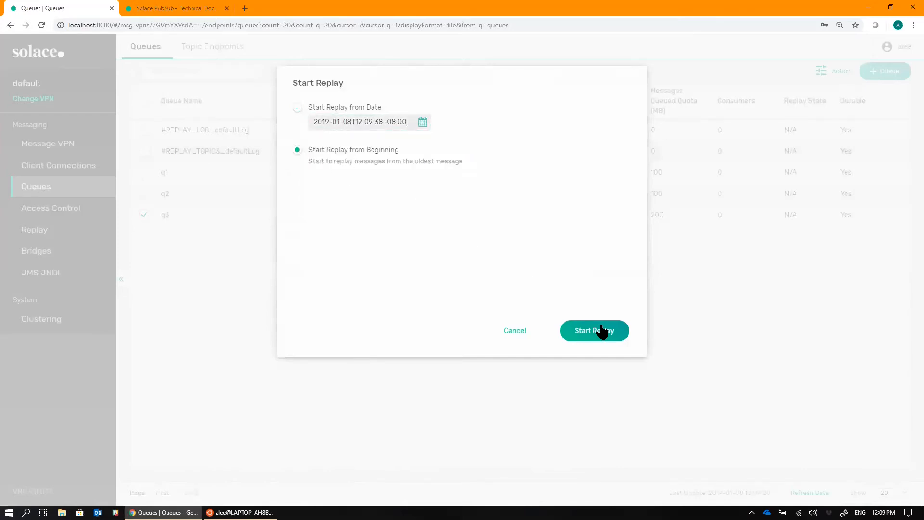
click(594, 330)
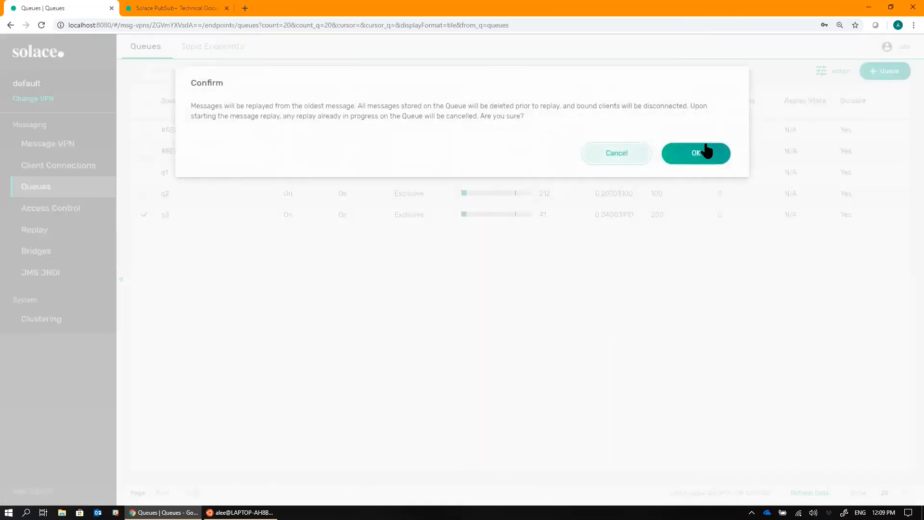
click(695, 153)
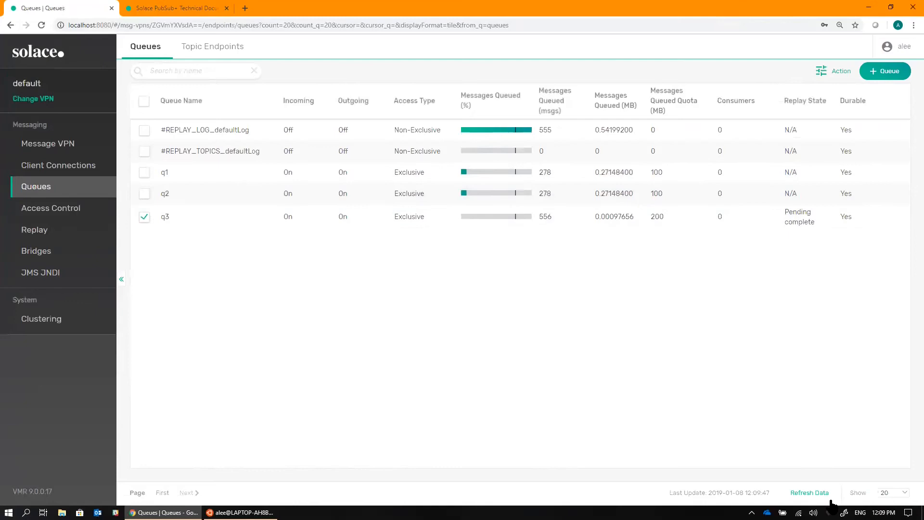
- Refresh the queue statistics showing q3 at 600 messages and q1 and q2 at 300
click(810, 491)
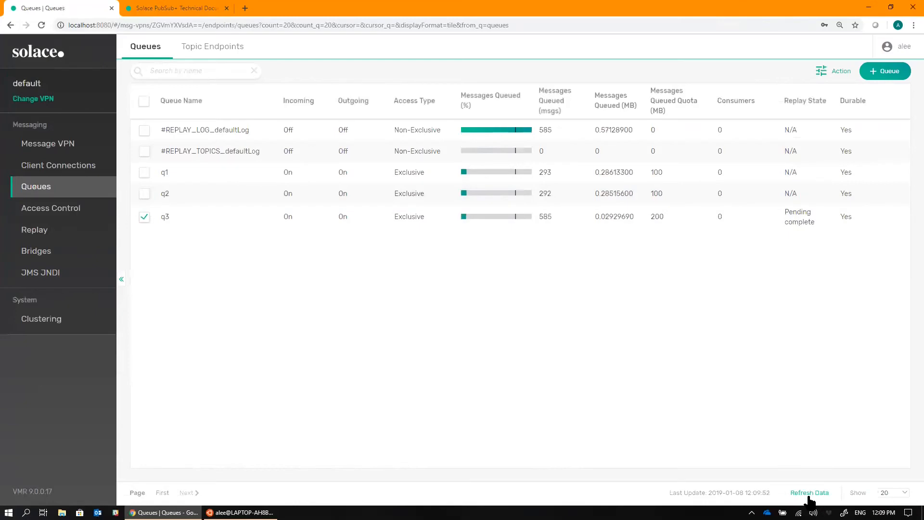
click(810, 493)
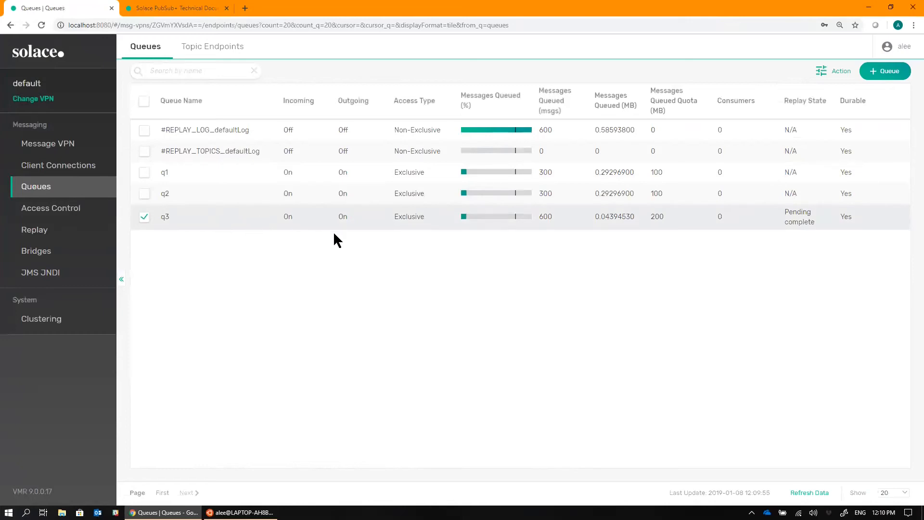
mouse_move(568, 195)
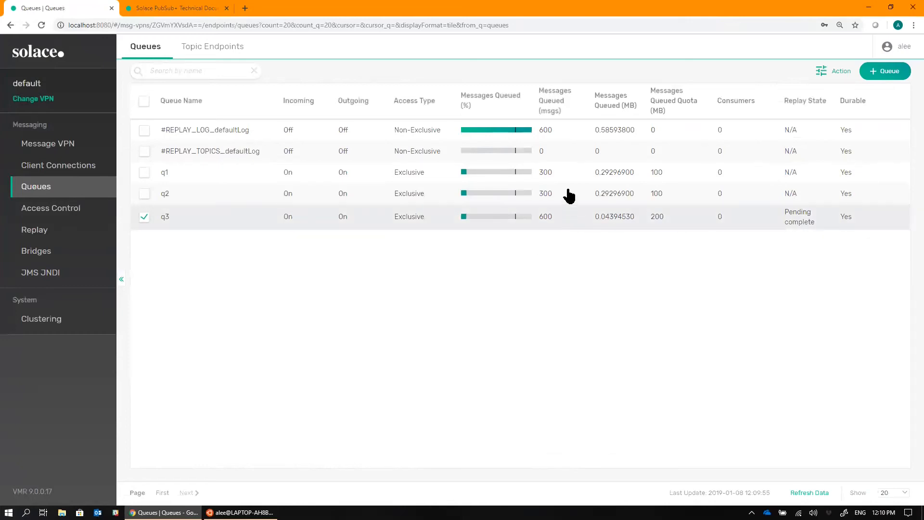